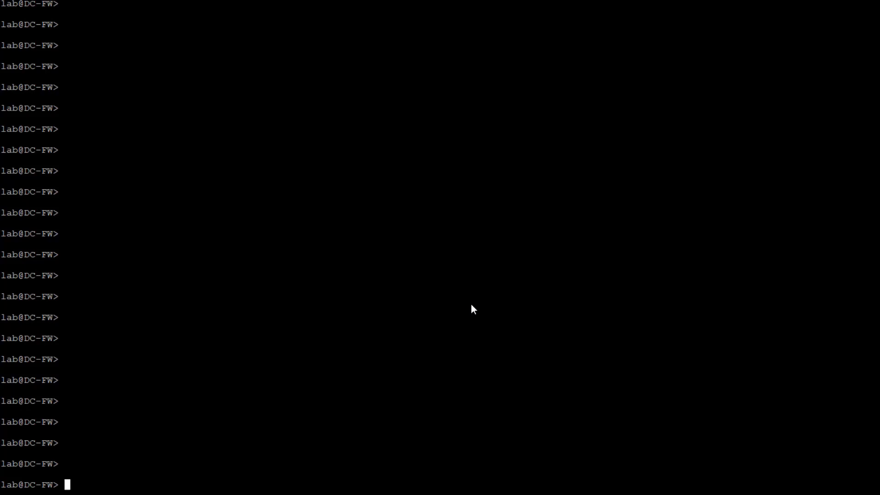
type("show bgp summary")
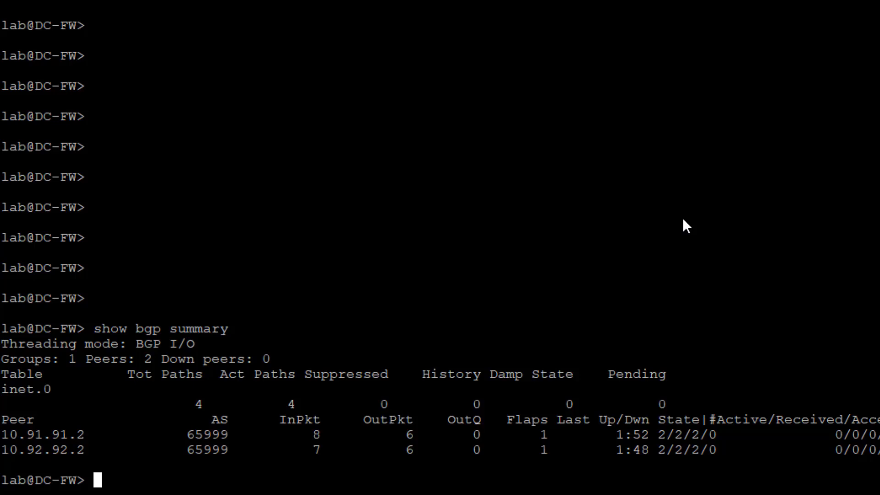
type("show")
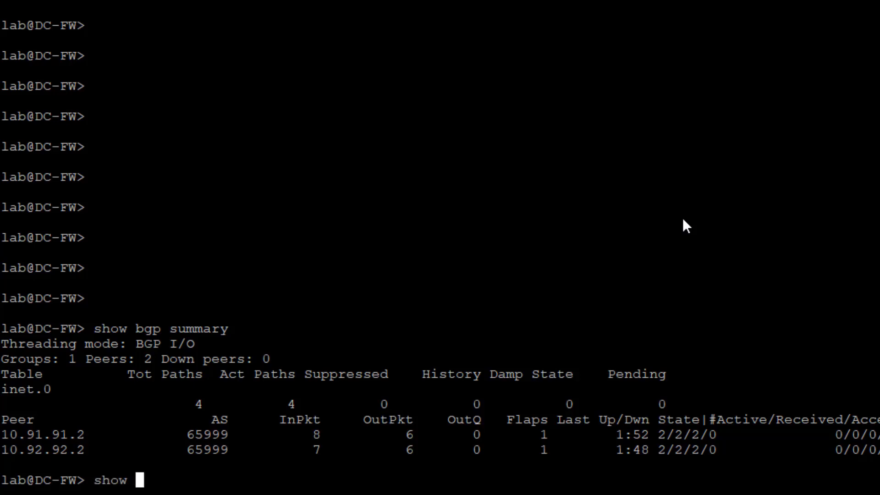
type("route protocol")
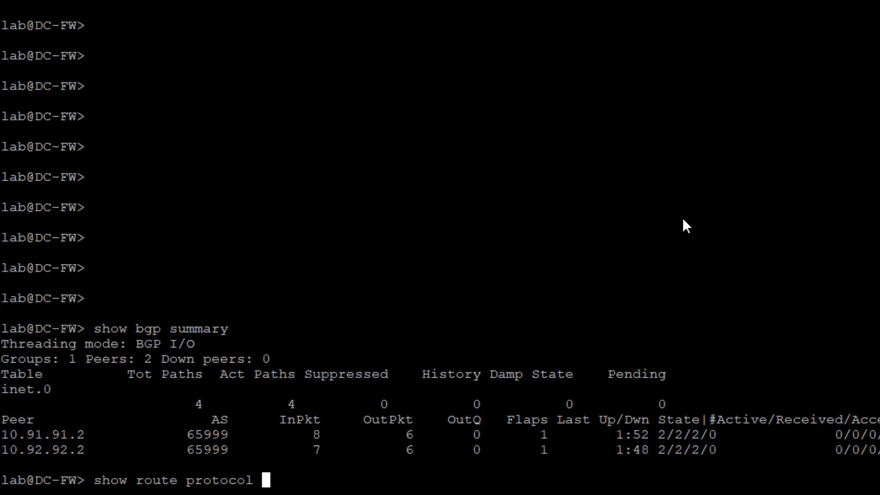
type("bgp")
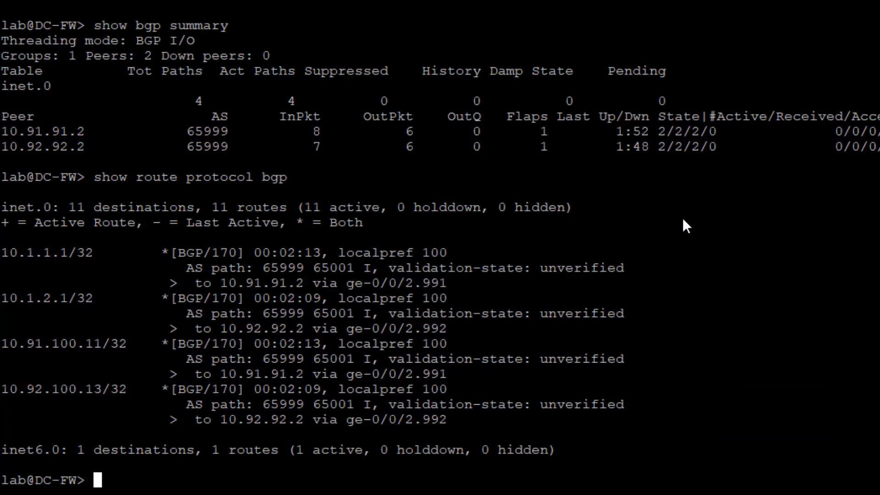
mouse_move(93, 260)
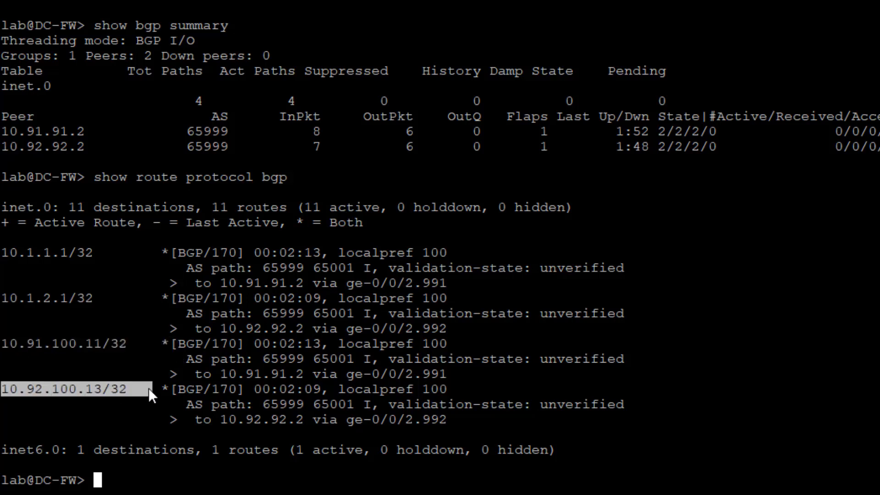
mouse_move(741, 360)
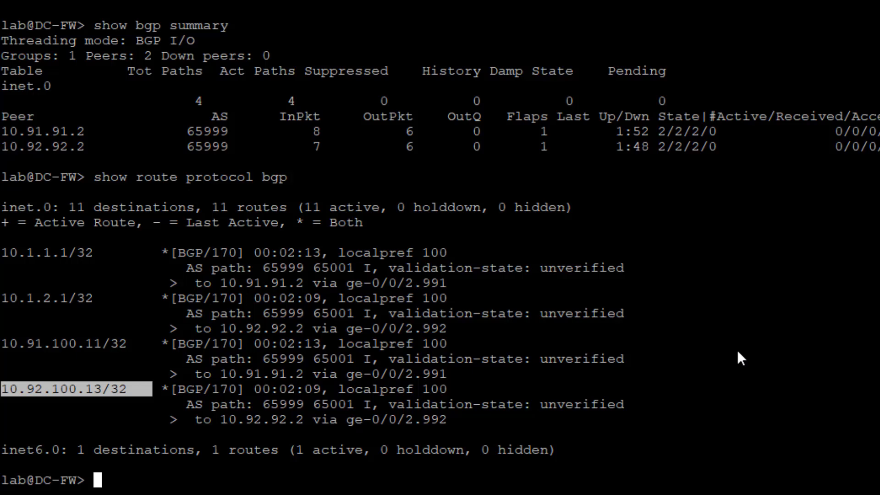
type("show route advertising-protocol")
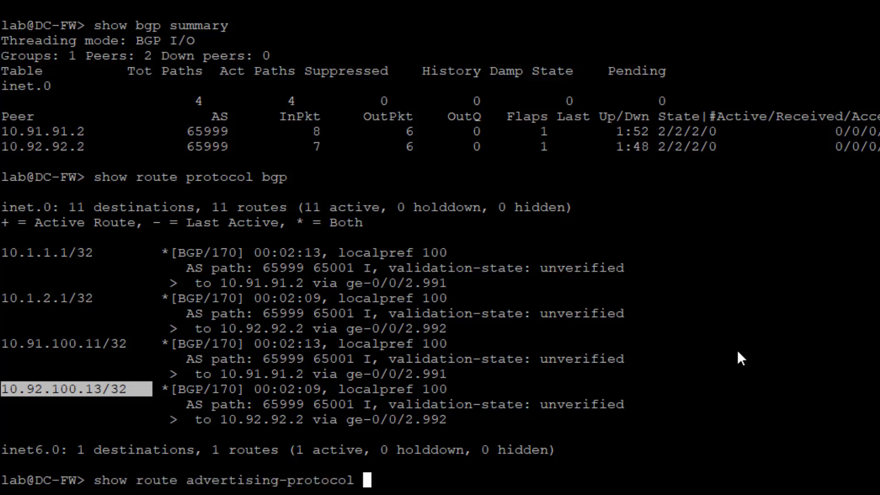
type("bgp ?")
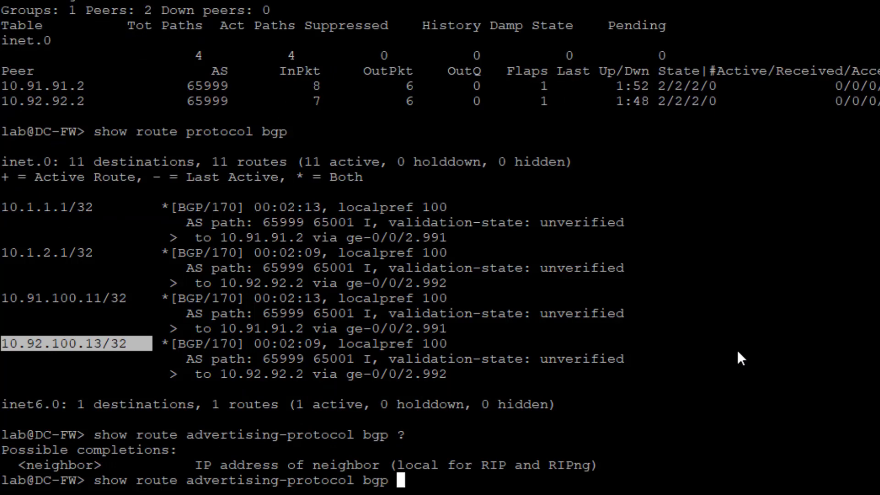
type("10.91.91.2")
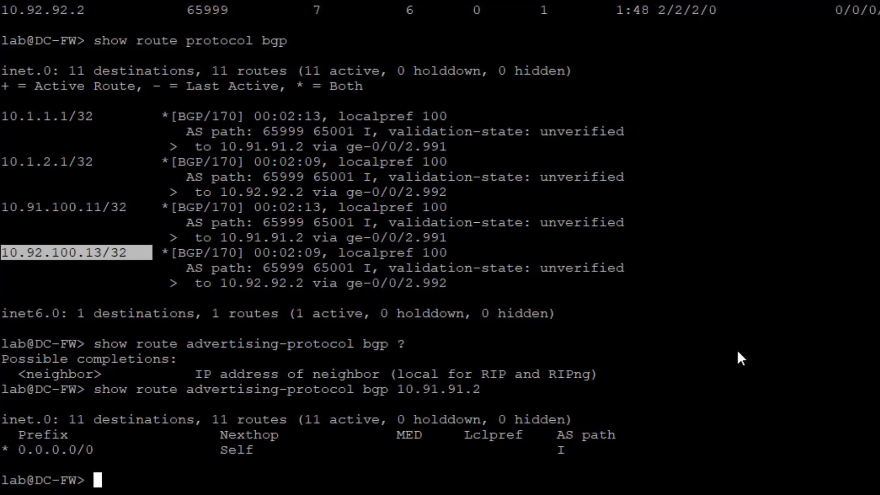
type("show route protocol bgp")
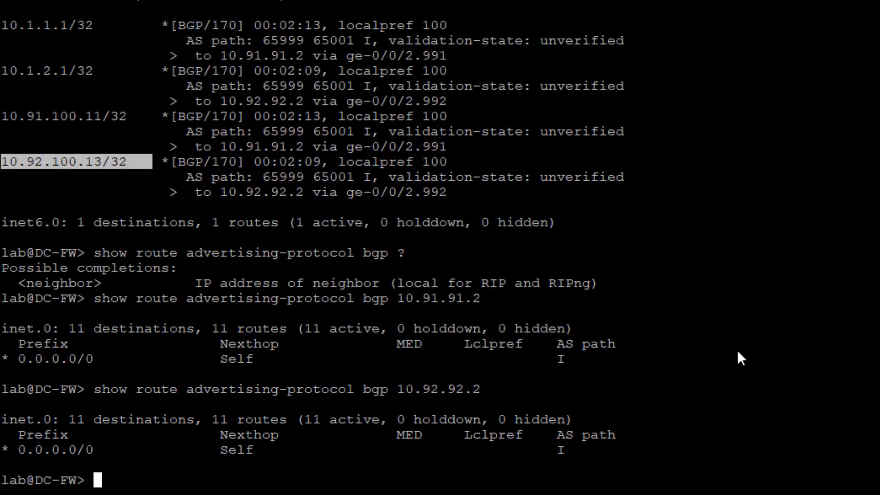
type("show route 0/0 exact")
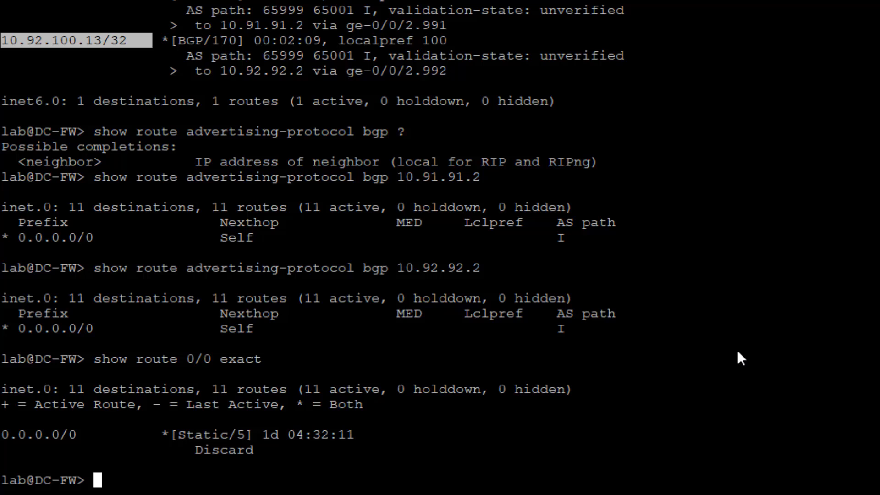
type("show route")
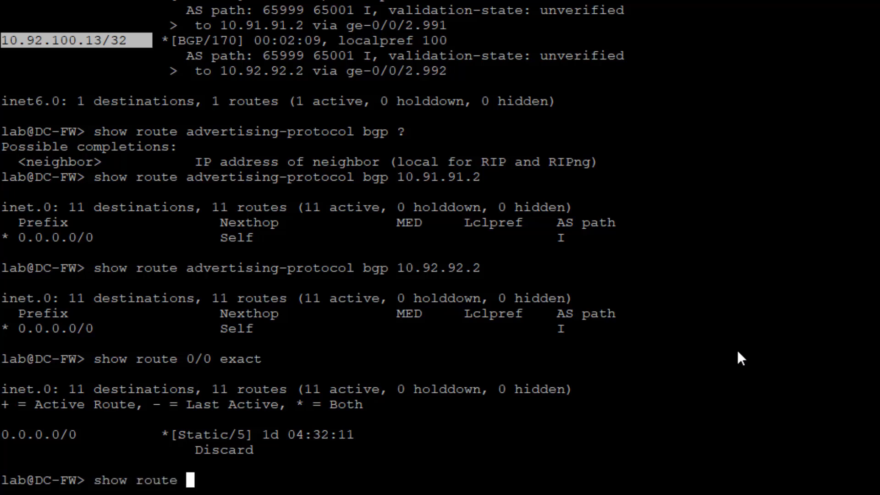
type("protocol b")
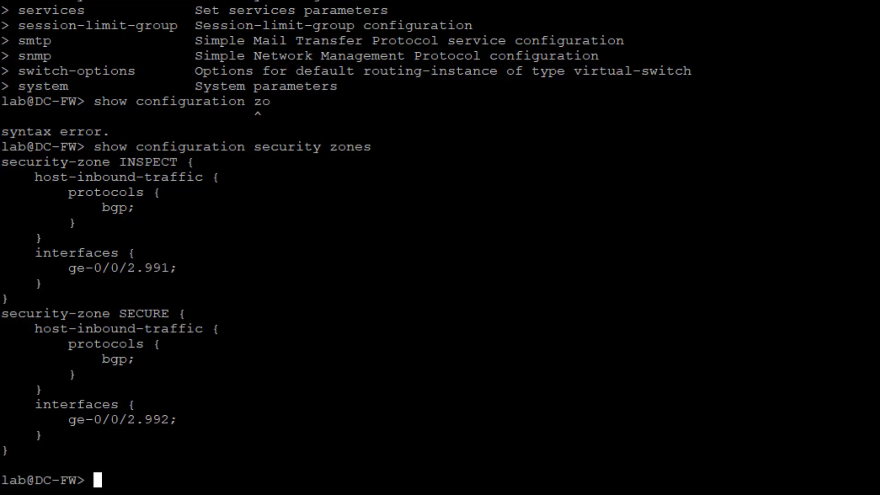
mouse_move(760, 232)
type("edit")
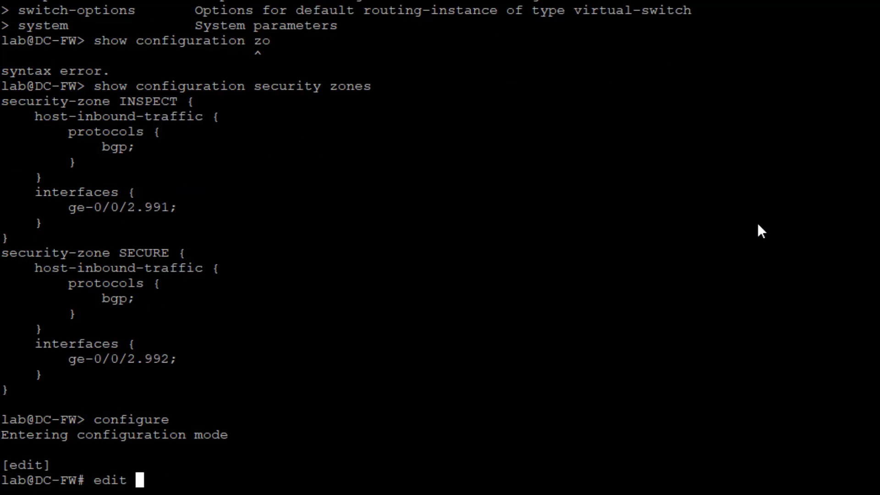
type("po")
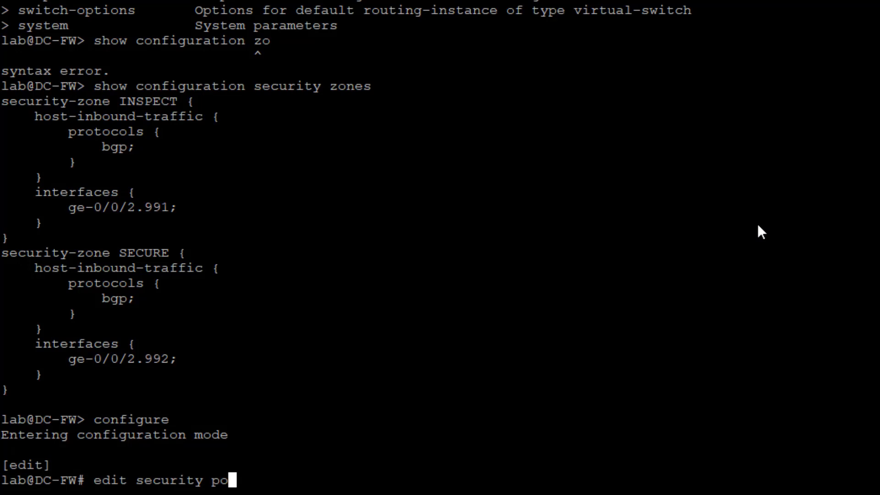
type("licies from-zone")
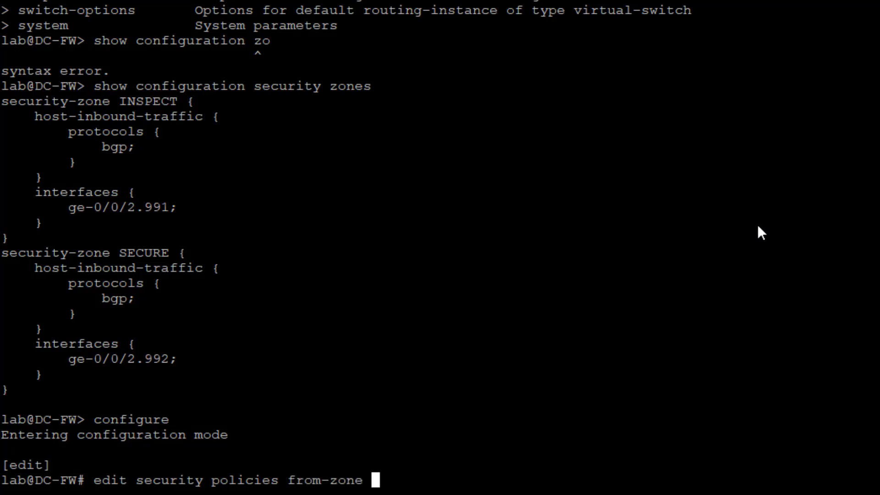
type("SECURE to-zone")
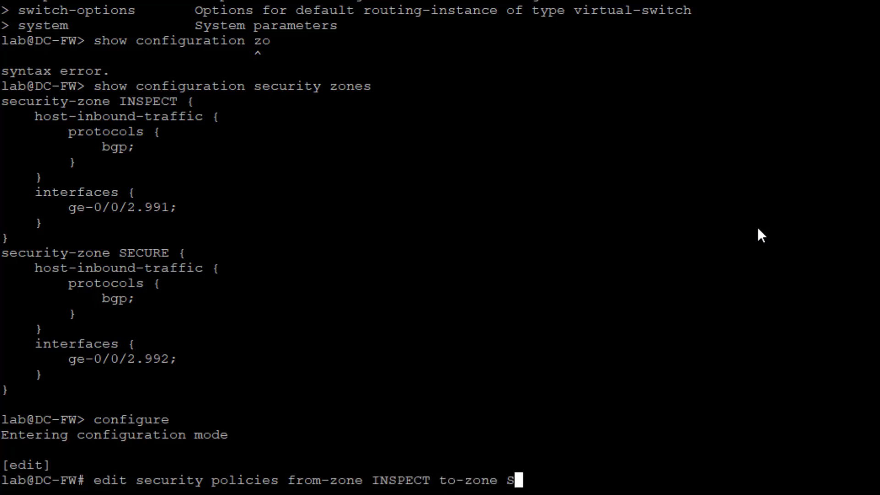
type("ECURE")
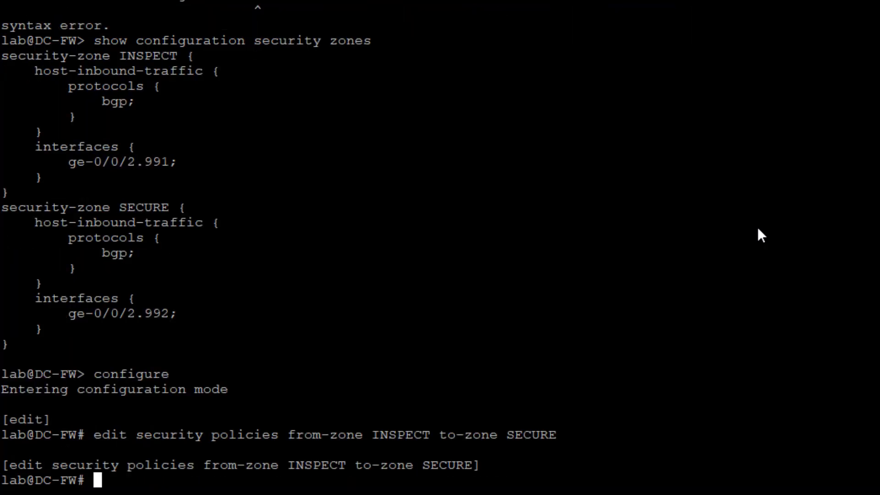
type("show")
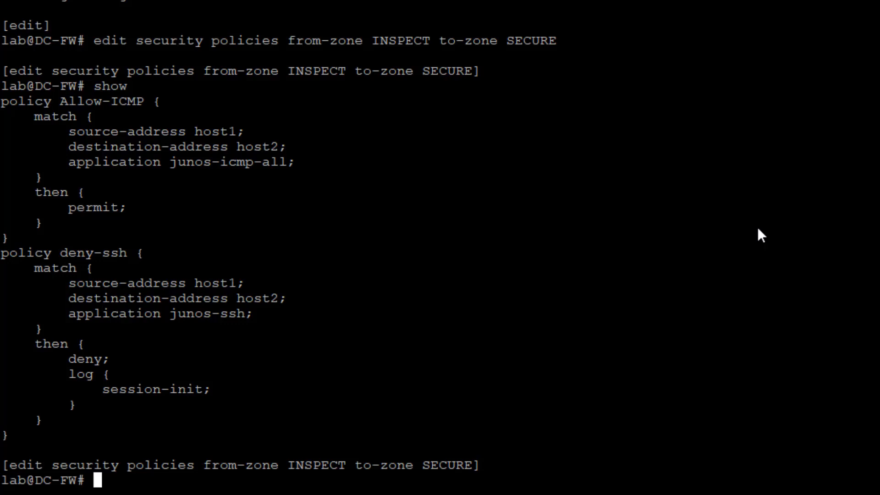
type("delete")
type("yes")
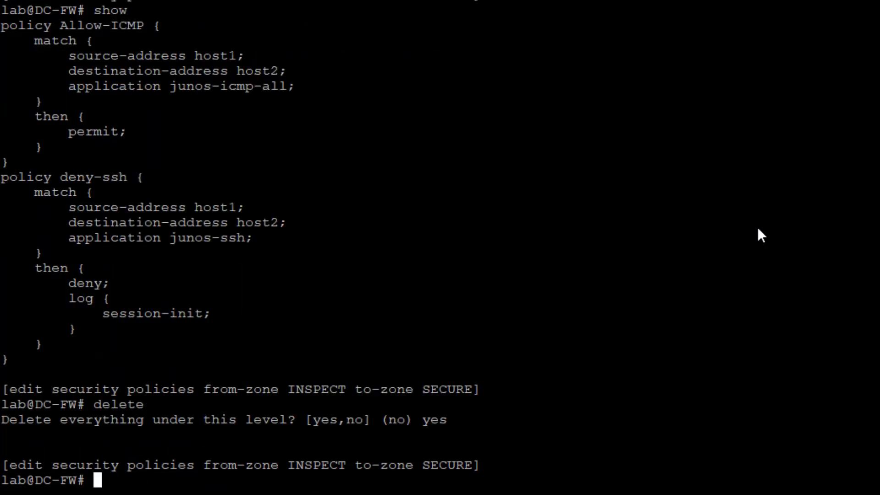
type("edit policy")
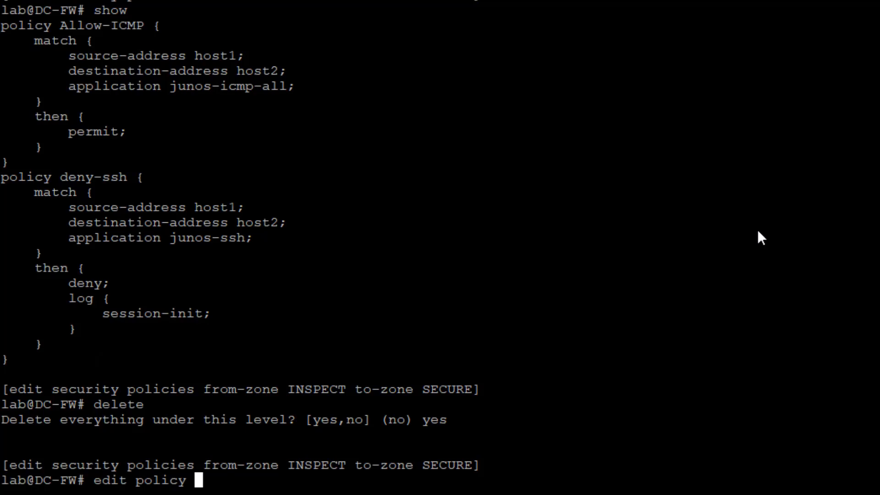
type("allow-SSH")
type("set s")
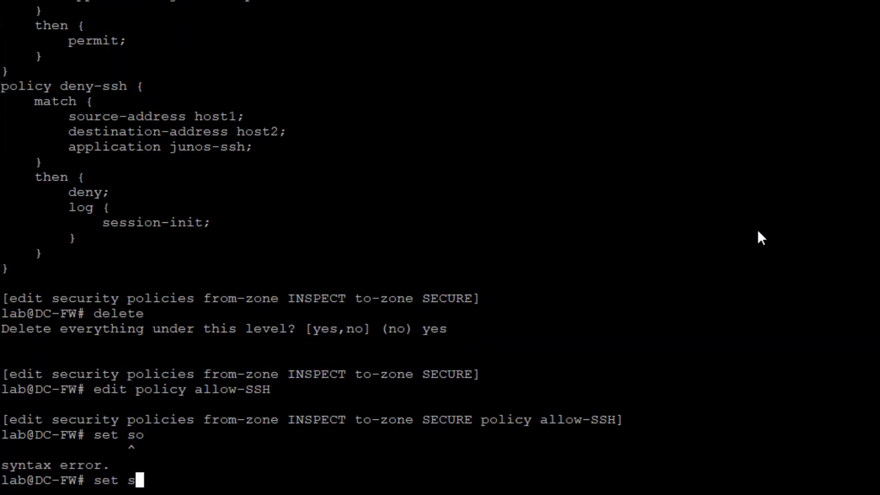
type("match source-address")
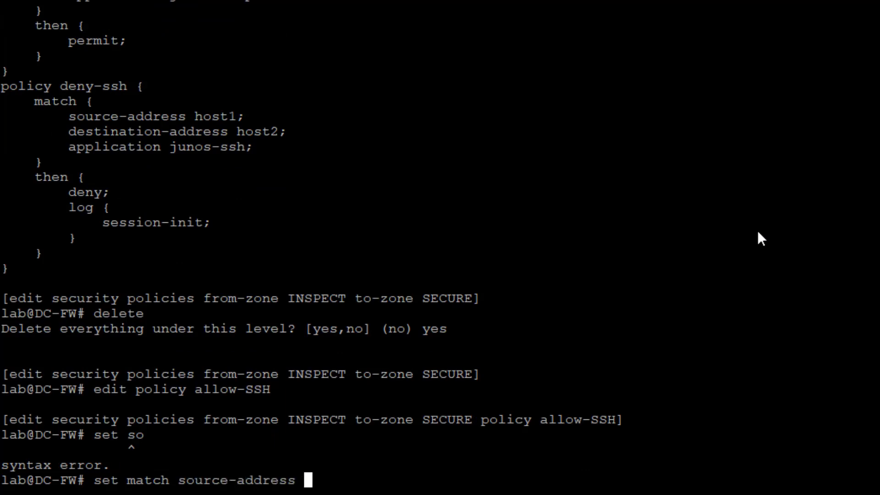
type("host1")
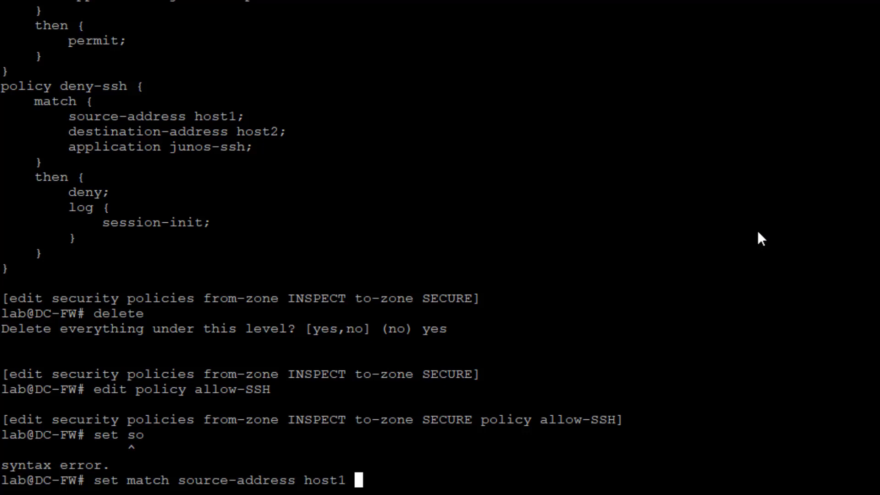
type("d")
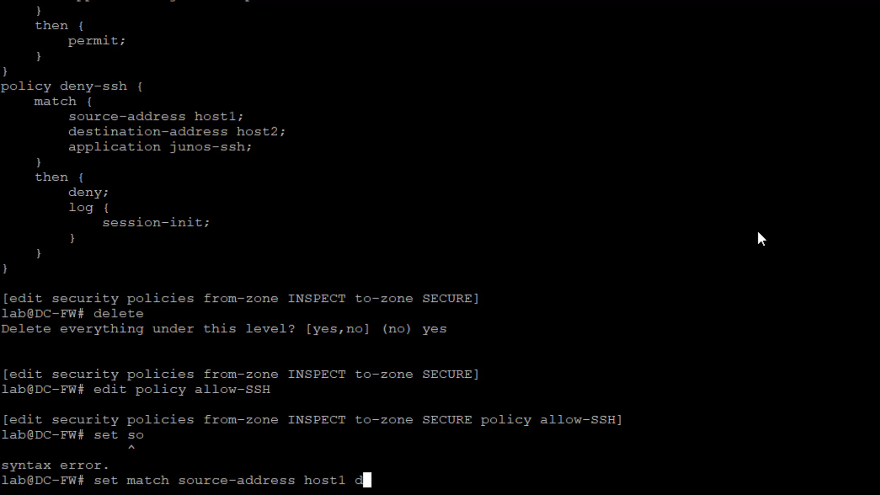
type("estination-address host2 application junos-ssh")
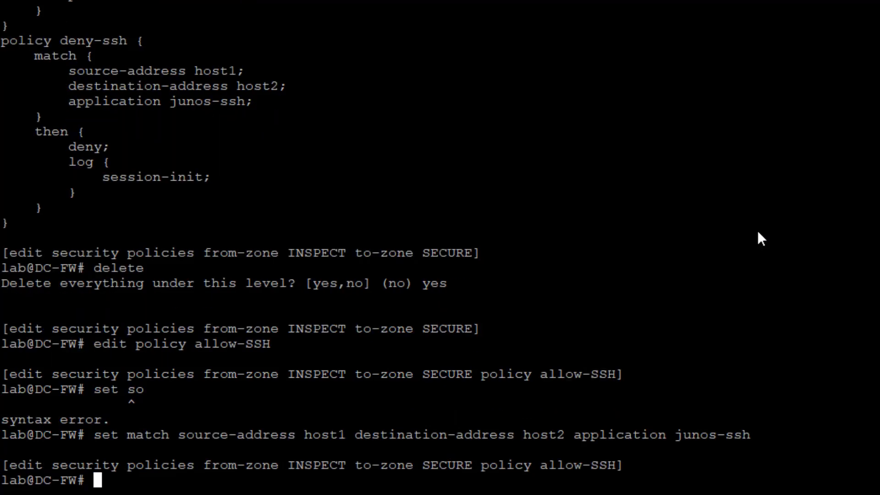
type("set")
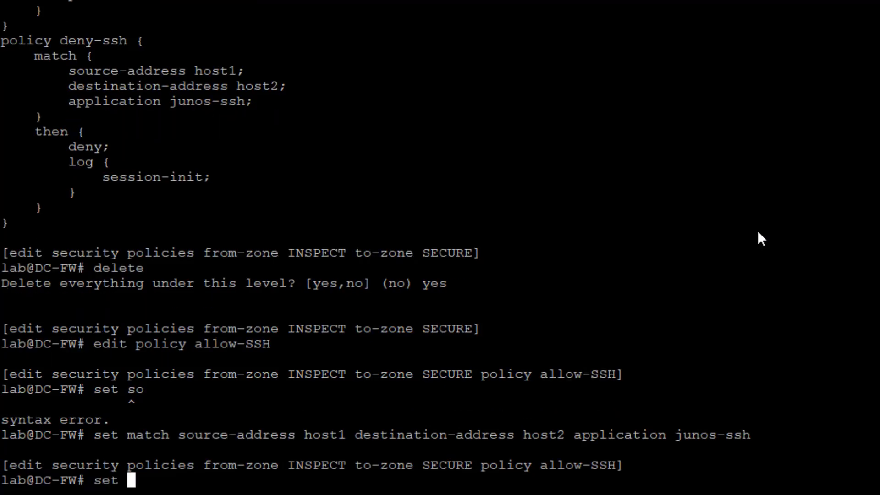
type("then permit")
type("edit policy")
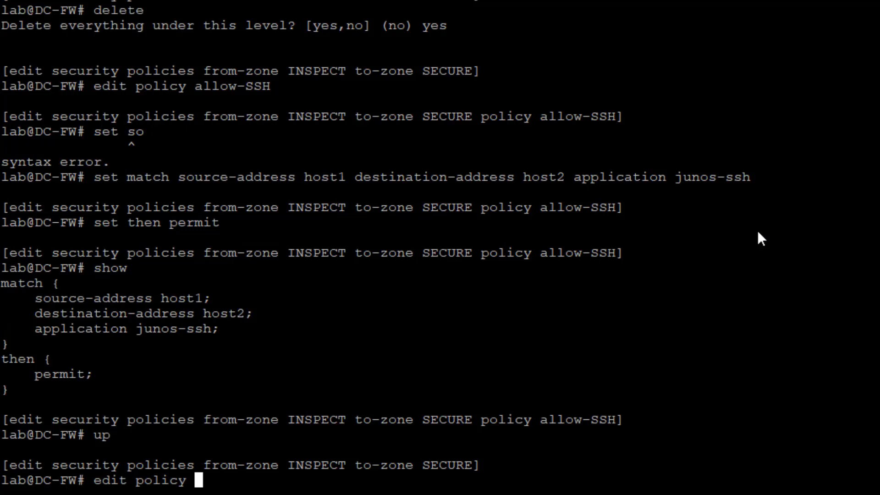
type("block-ICMP")
type("set match source-address host1 des")
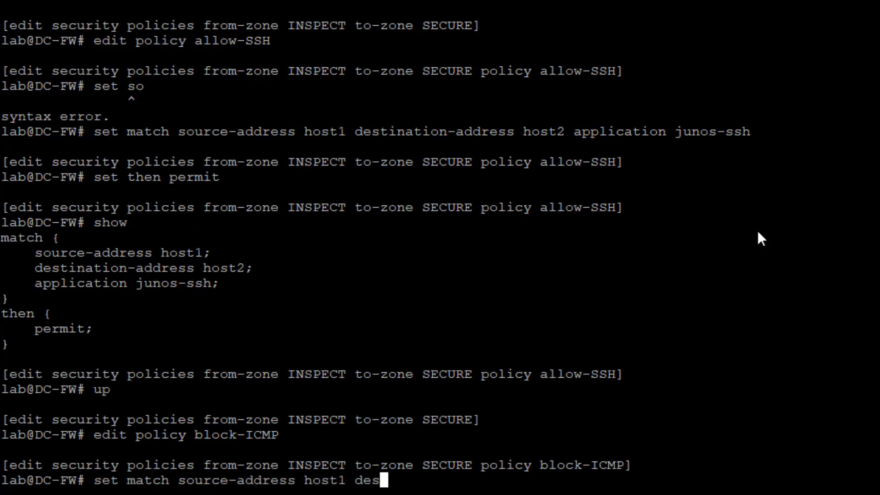
type("tination-address host2 application")
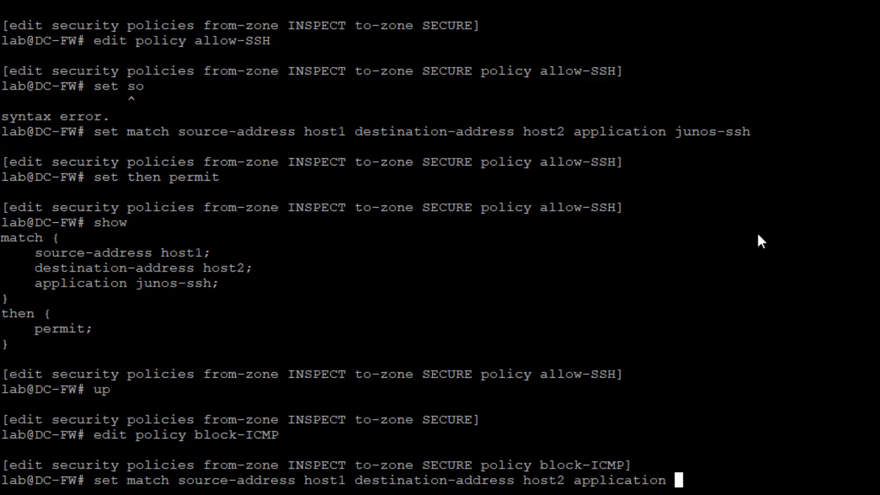
type("junos-")
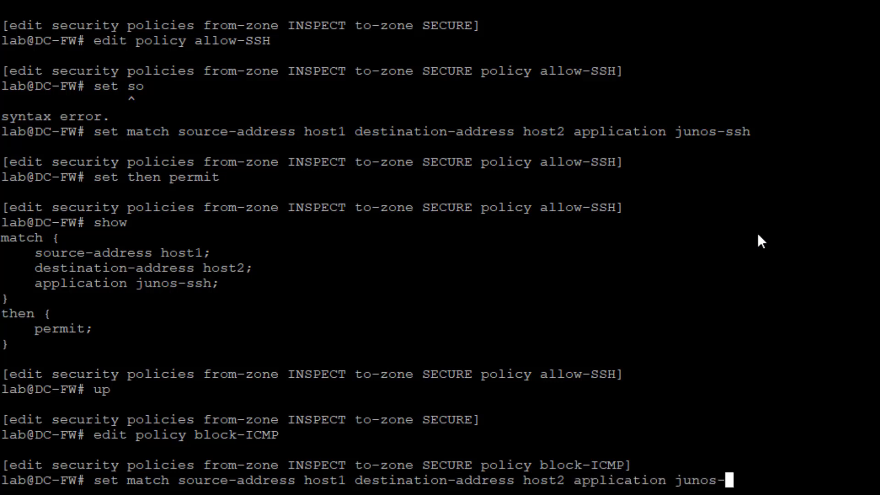
type("icmp-all")
type("set then")
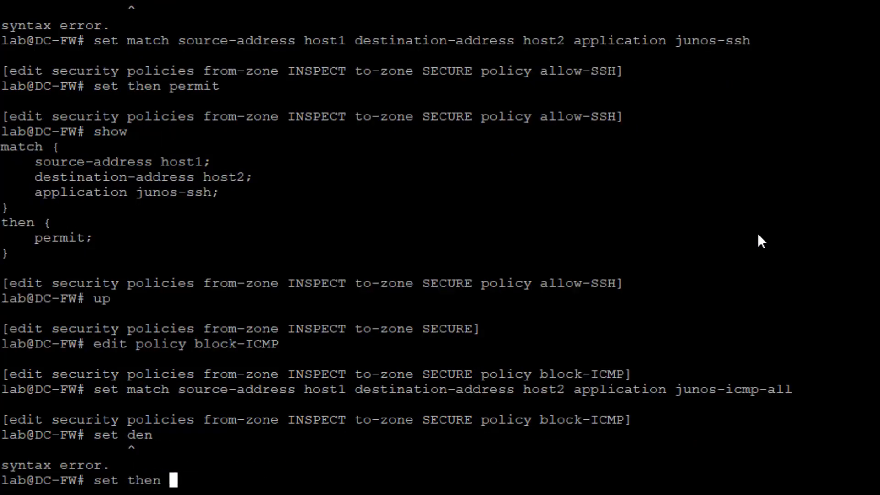
type("reject lo")
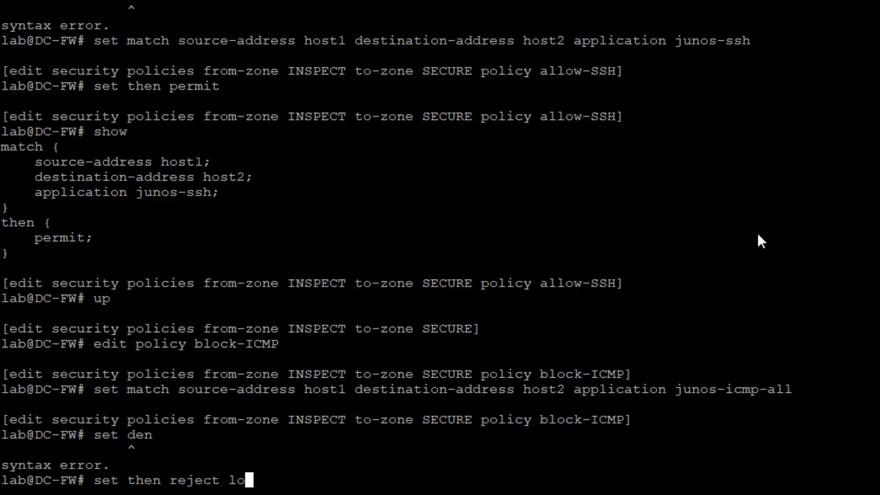